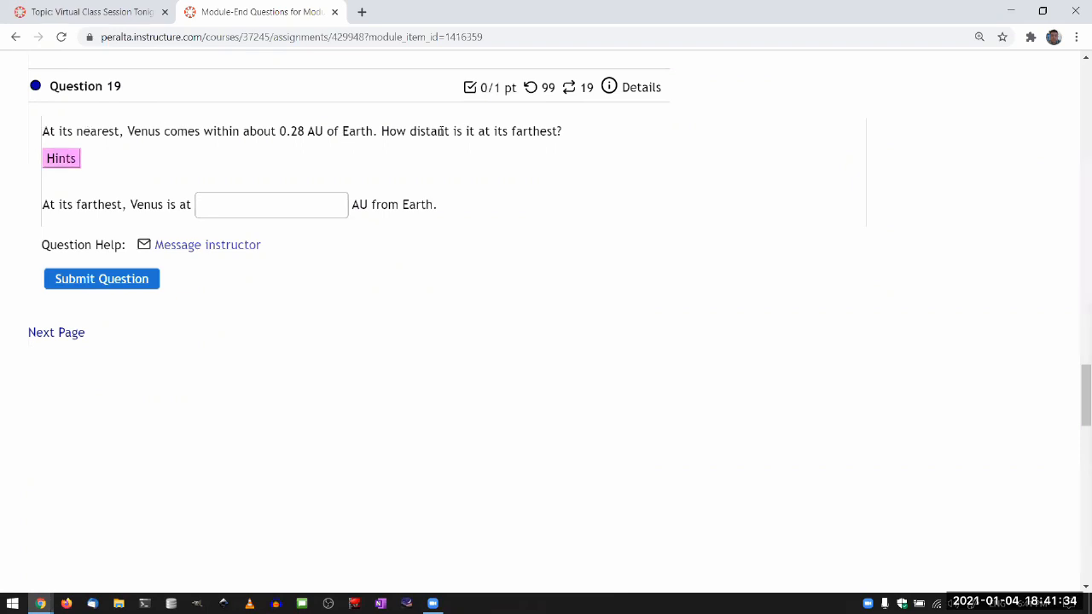
mouse_move(515, 231)
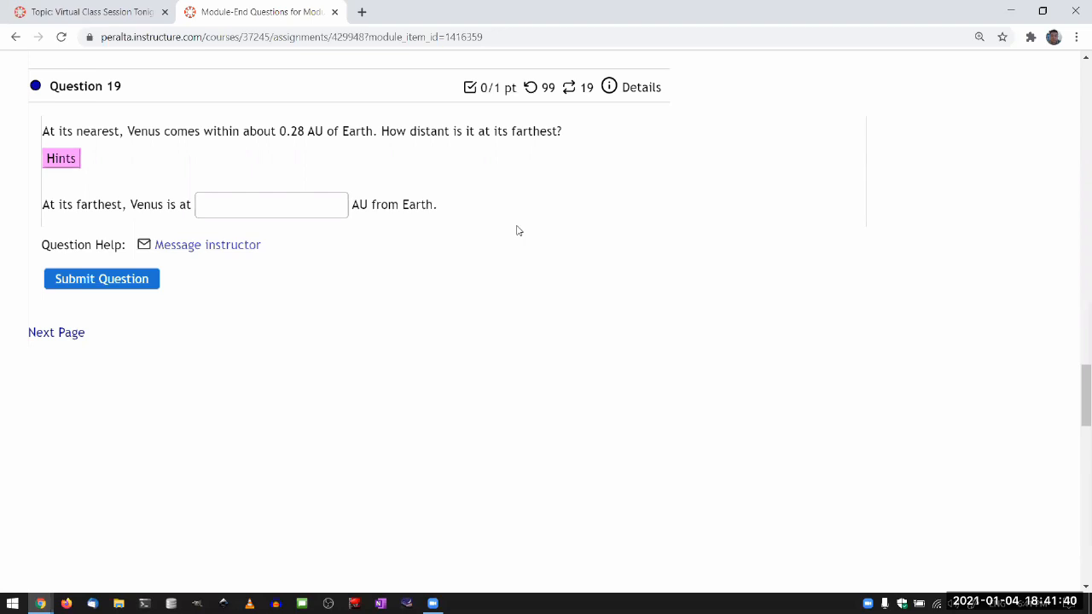
mouse_move(386, 143)
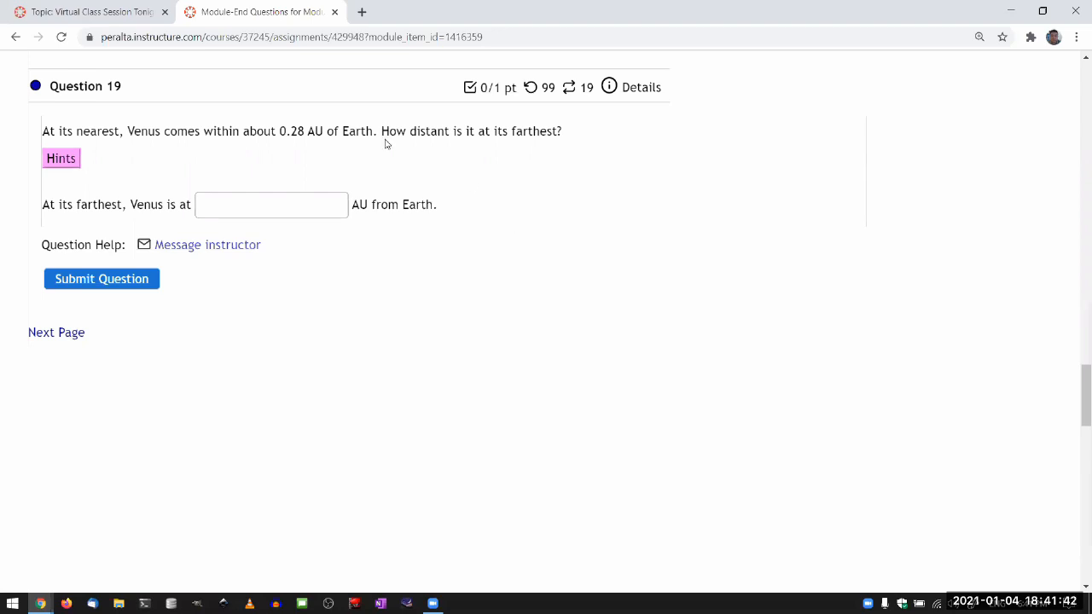
mouse_move(361, 12)
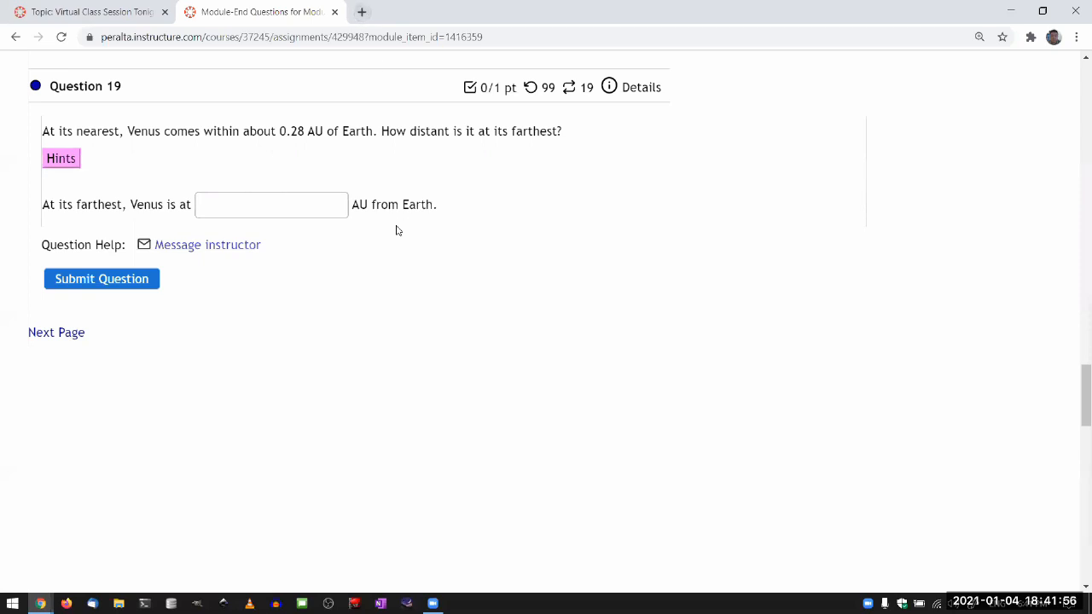
mouse_move(393, 222)
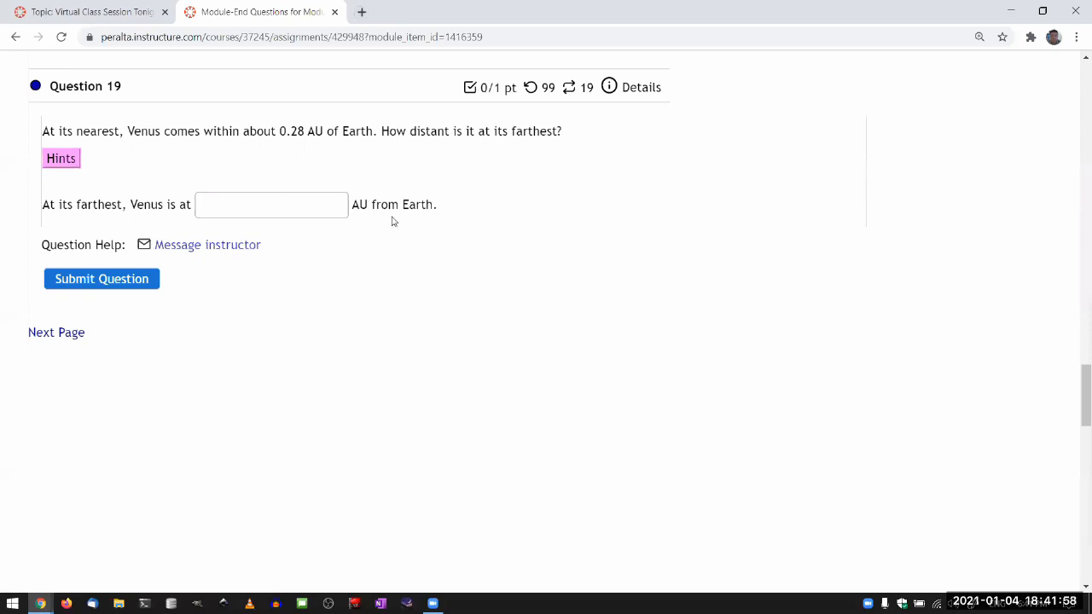
mouse_move(382, 179)
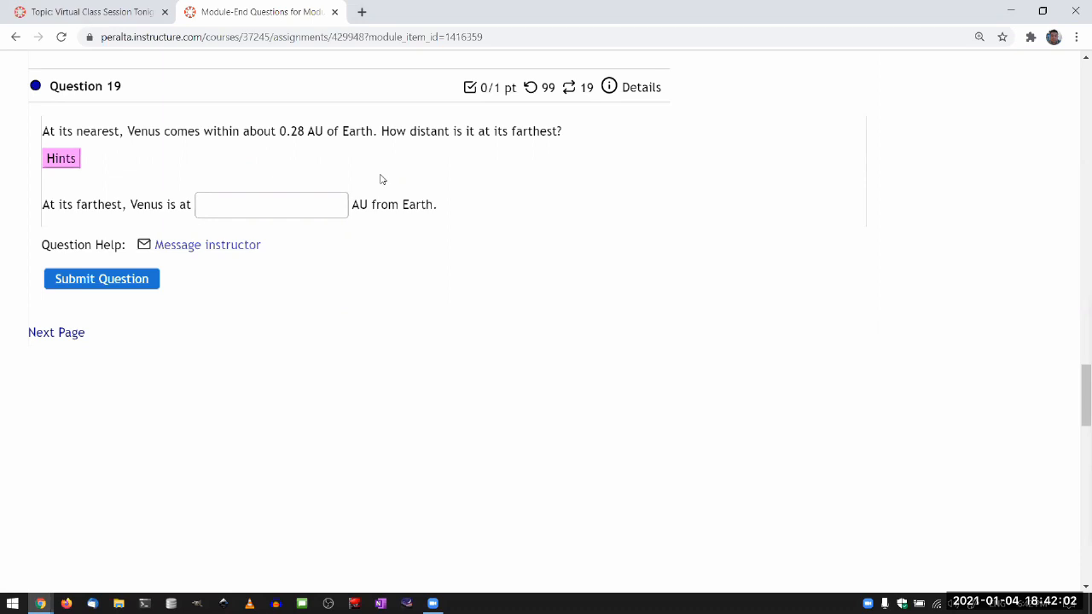
Peek at the question hints, then draw a small yellow circled S for the Sun below Question 19
left_click(61, 157)
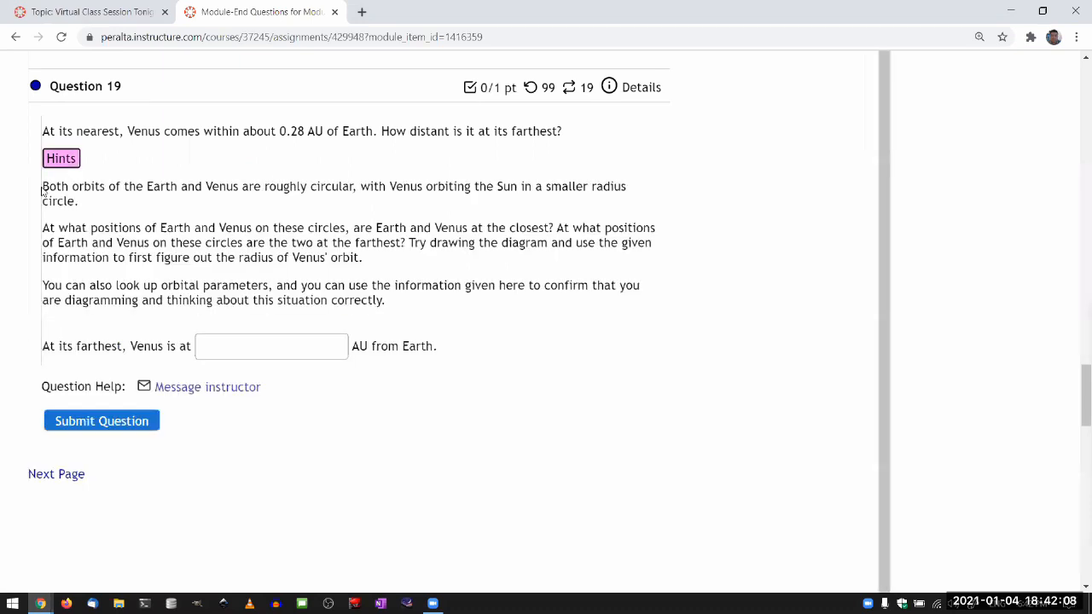
mouse_move(72, 239)
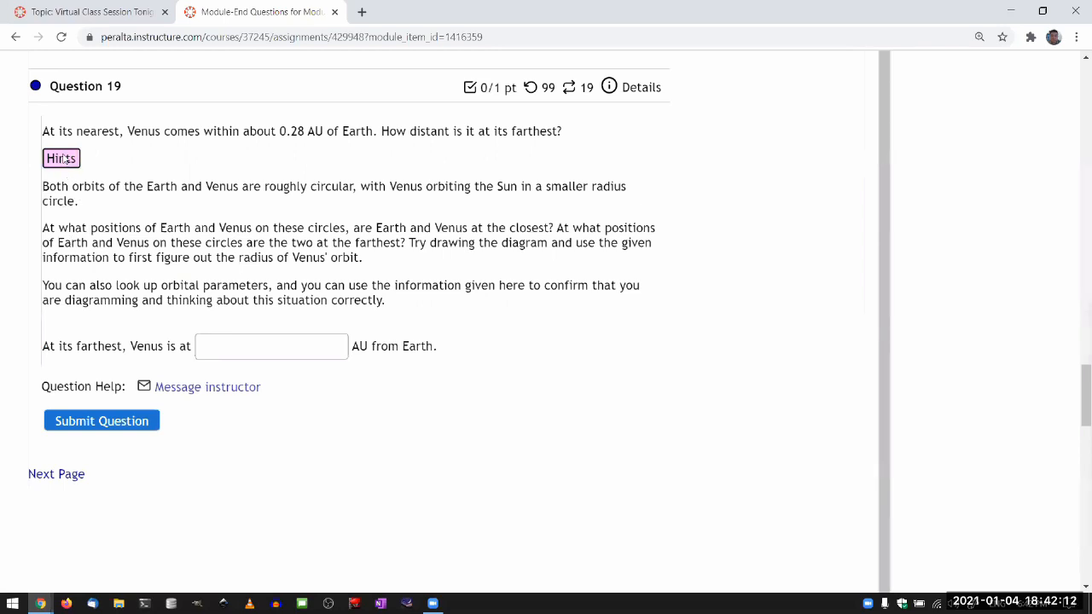
left_click(62, 157)
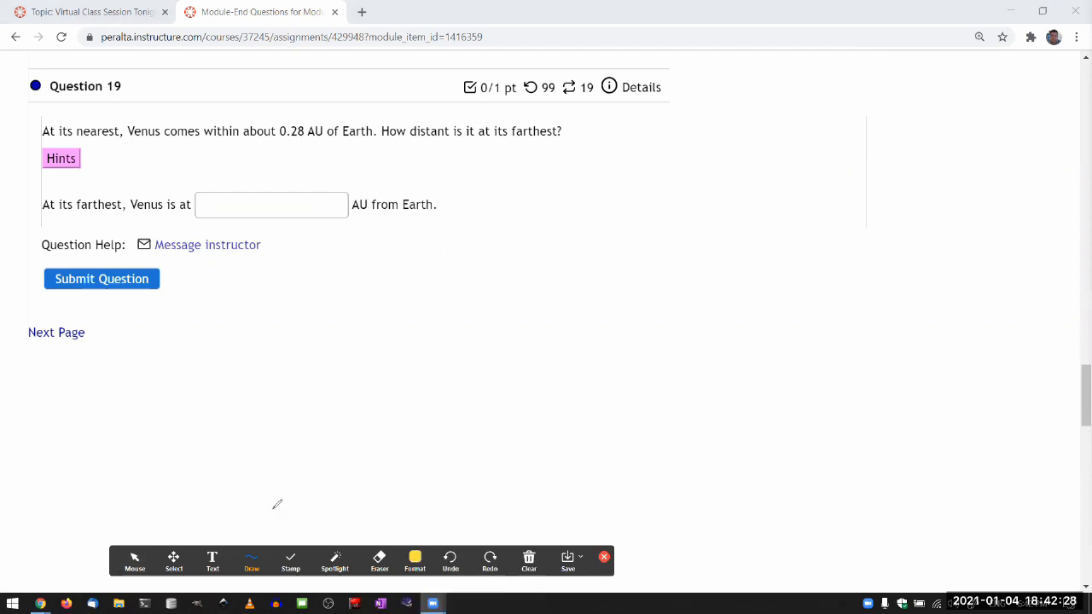
mouse_move(644, 399)
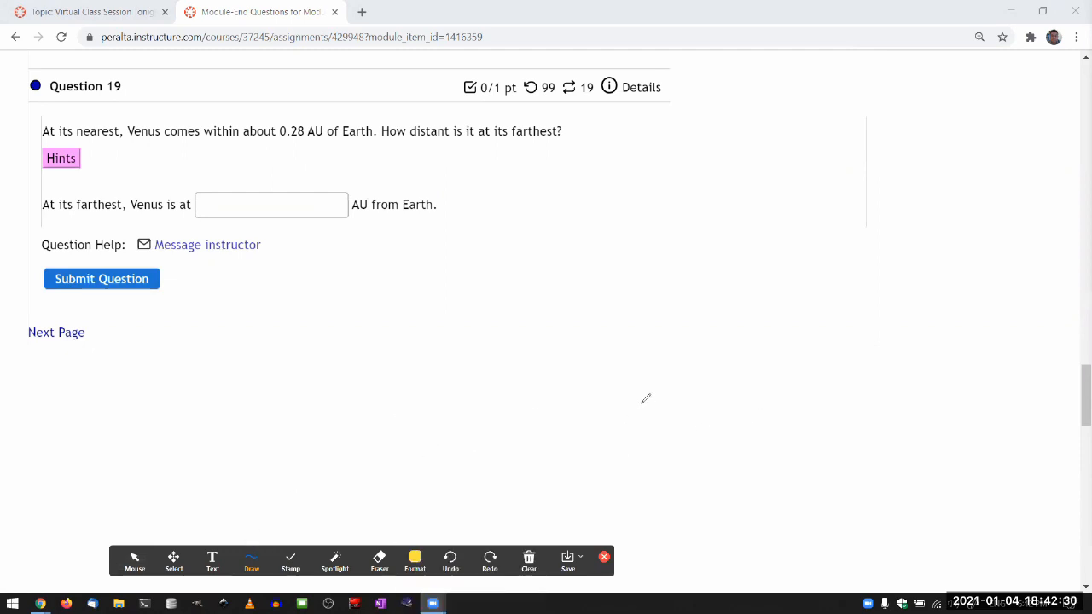
mouse_move(607, 340)
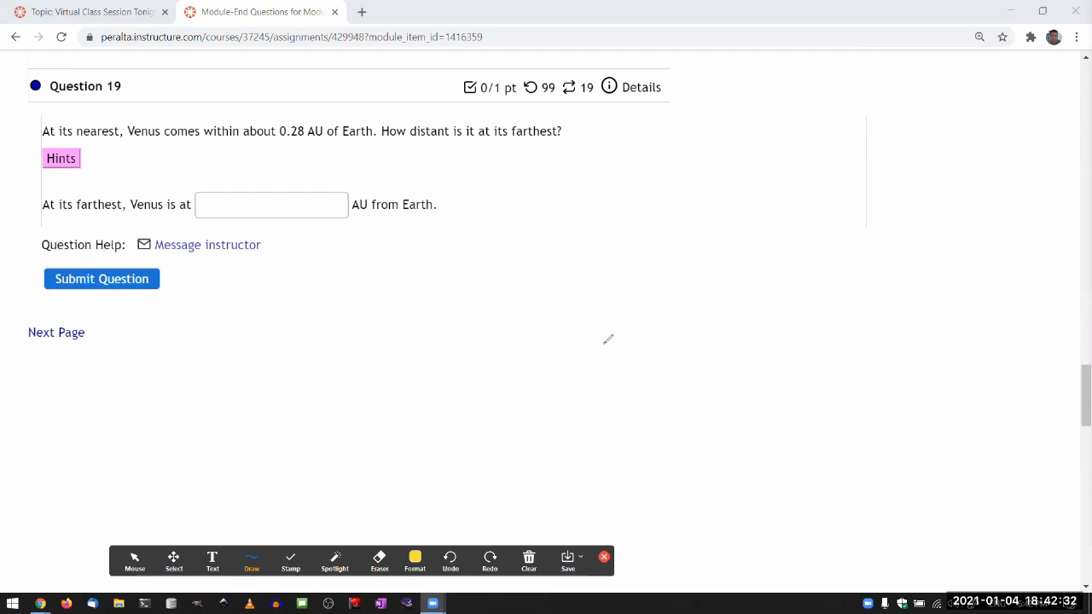
mouse_move(615, 340)
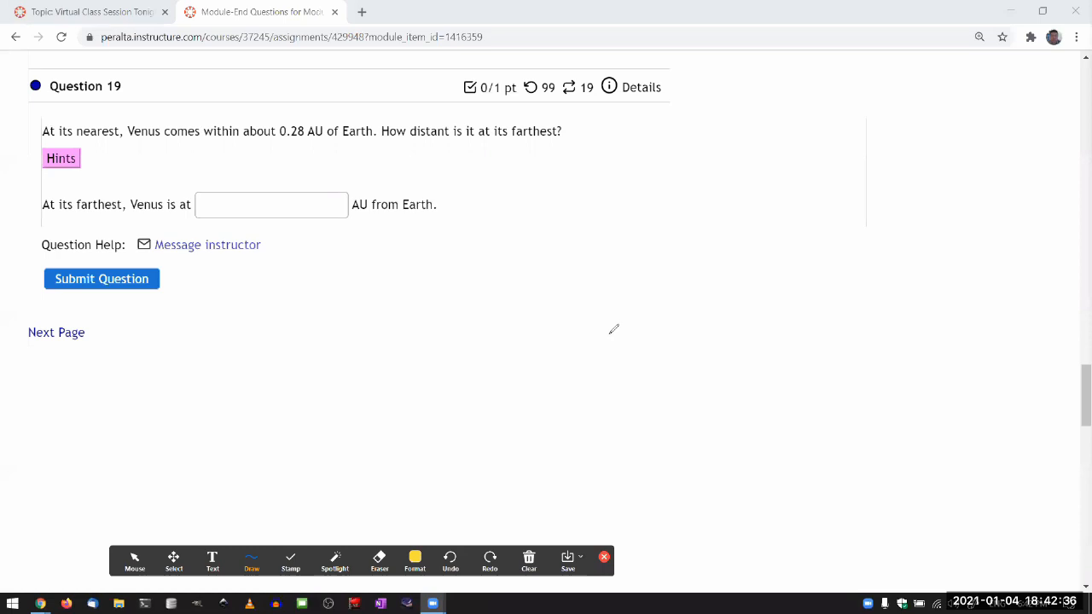
mouse_move(618, 338)
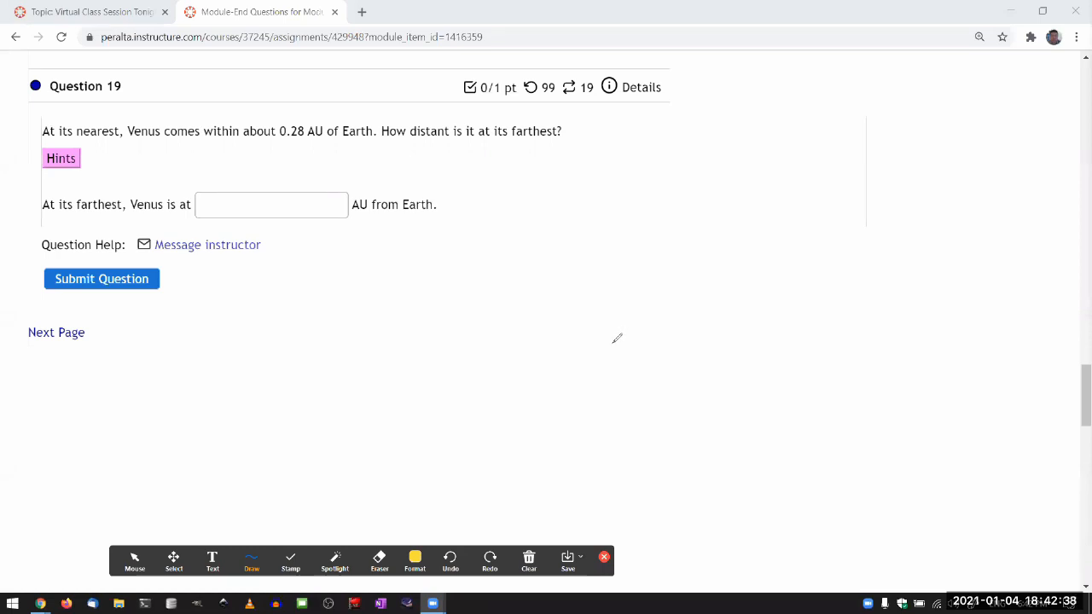
mouse_move(440, 333)
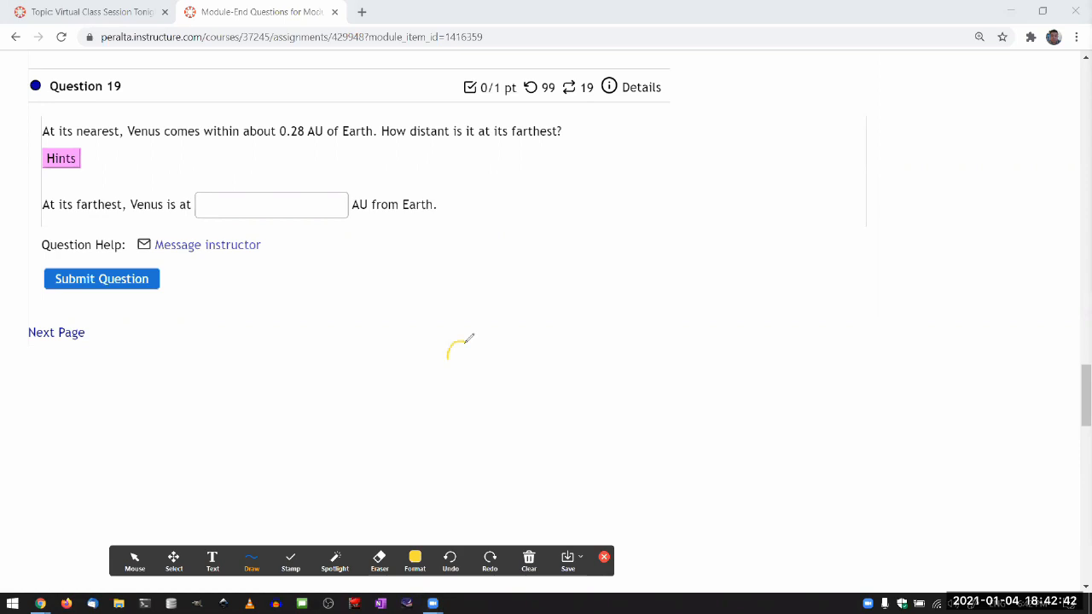
left_click_drag(447, 350, 461, 358)
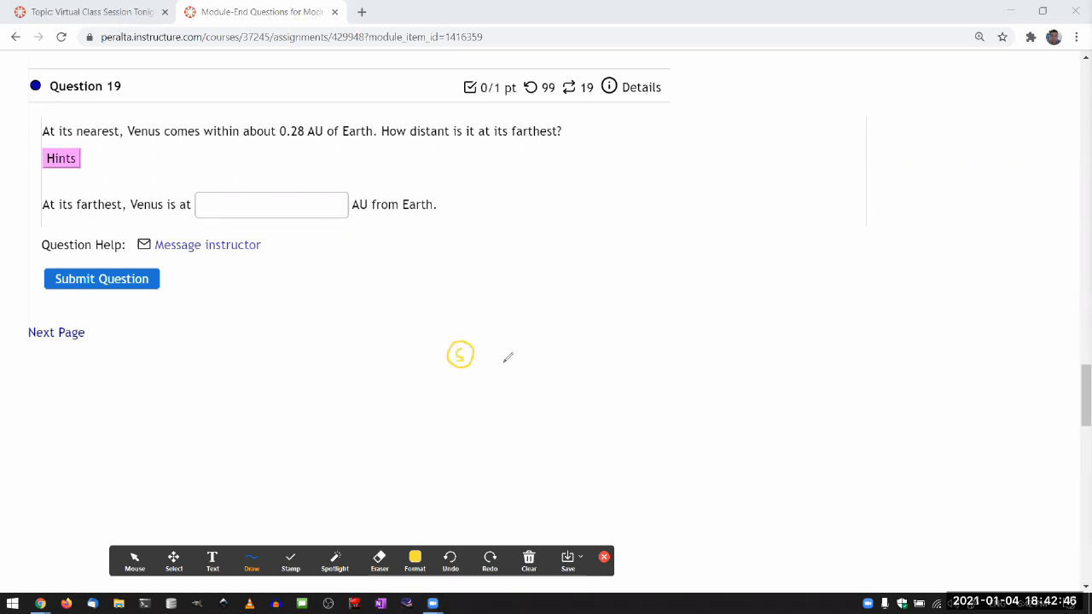
mouse_move(502, 503)
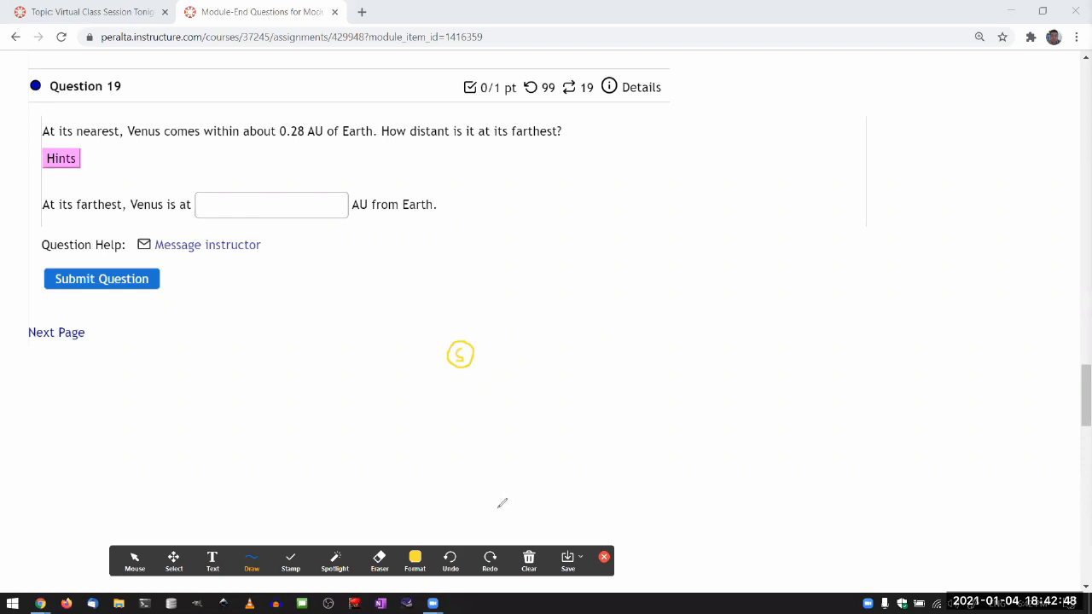
mouse_move(487, 491)
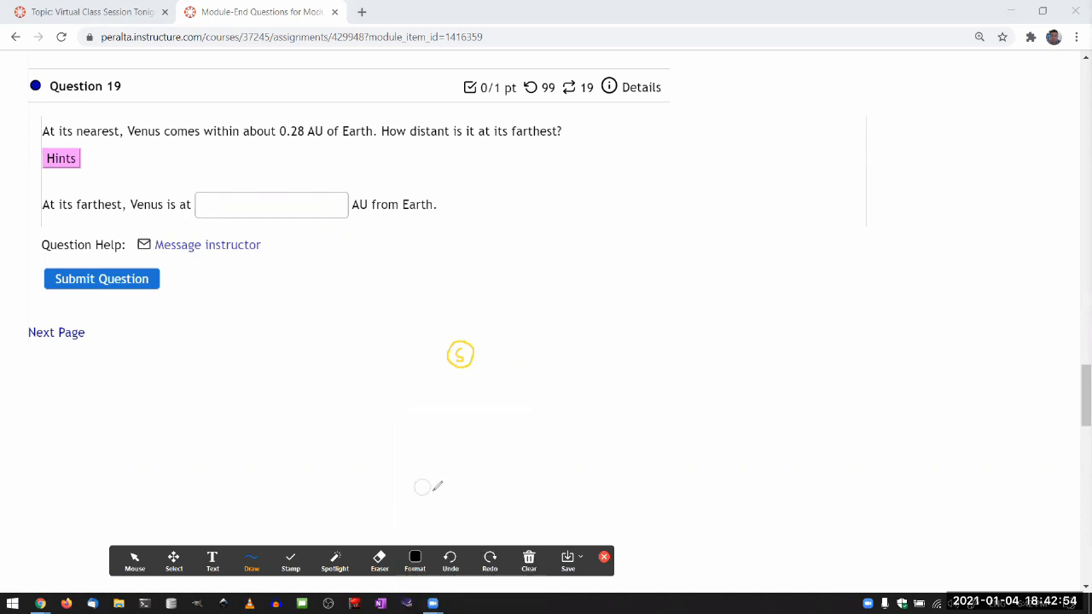
mouse_move(542, 379)
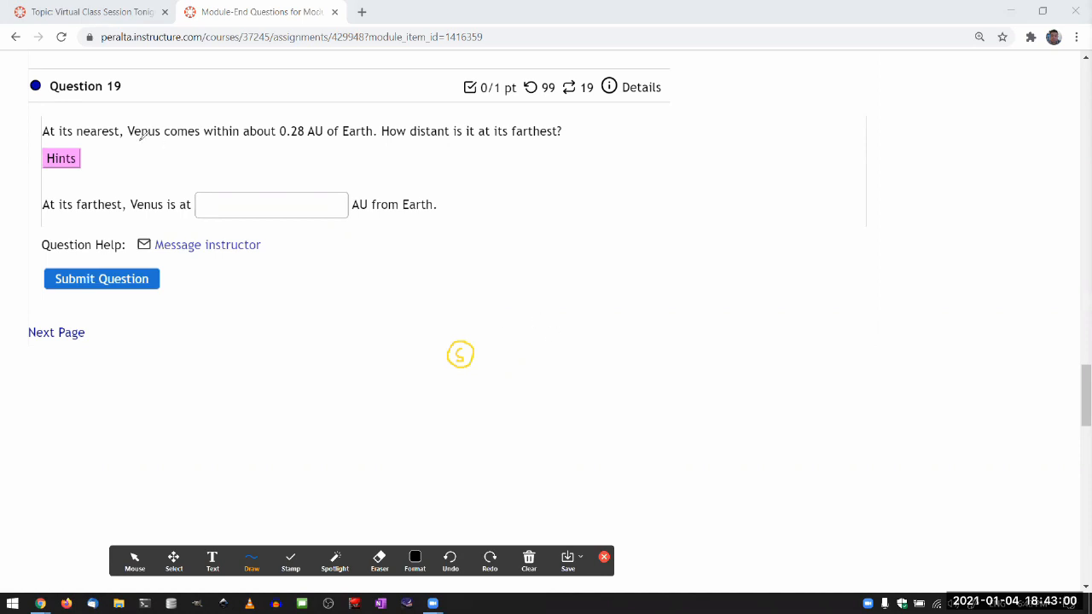
Underline Venus in the question and draw Venus's circular orbit around the Sun, redoing one arc
left_click_drag(128, 145, 162, 143)
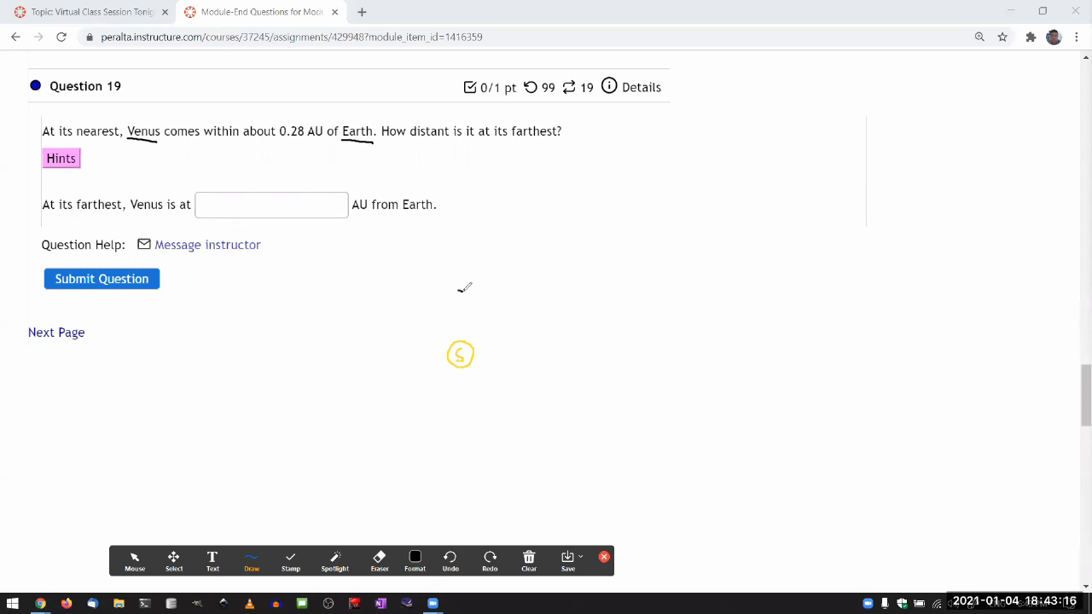
left_click_drag(468, 286, 391, 344)
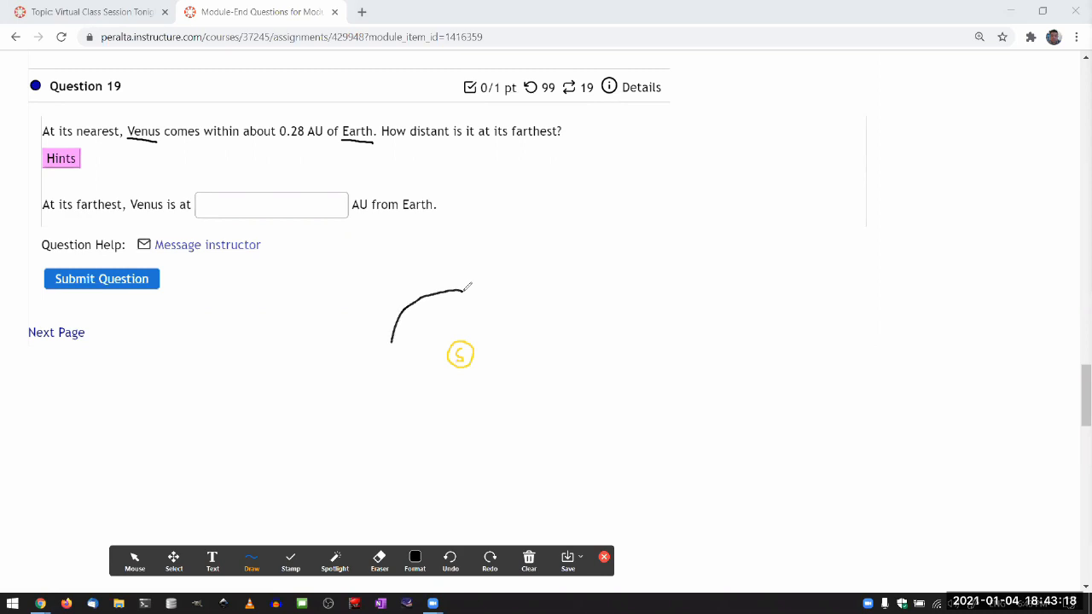
left_click_drag(390, 344, 454, 418)
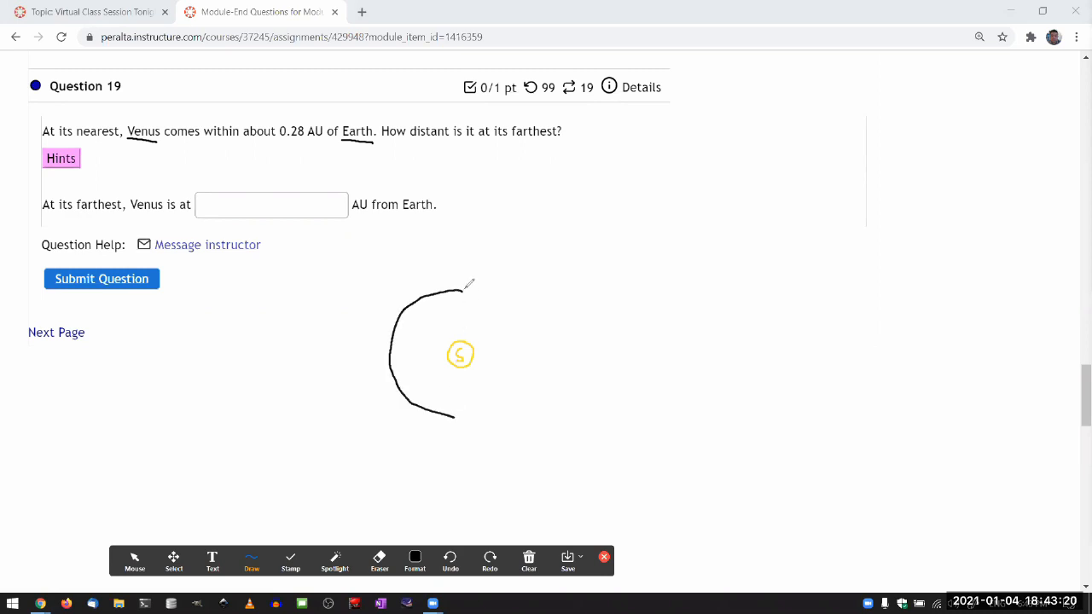
left_click_drag(461, 286, 515, 321)
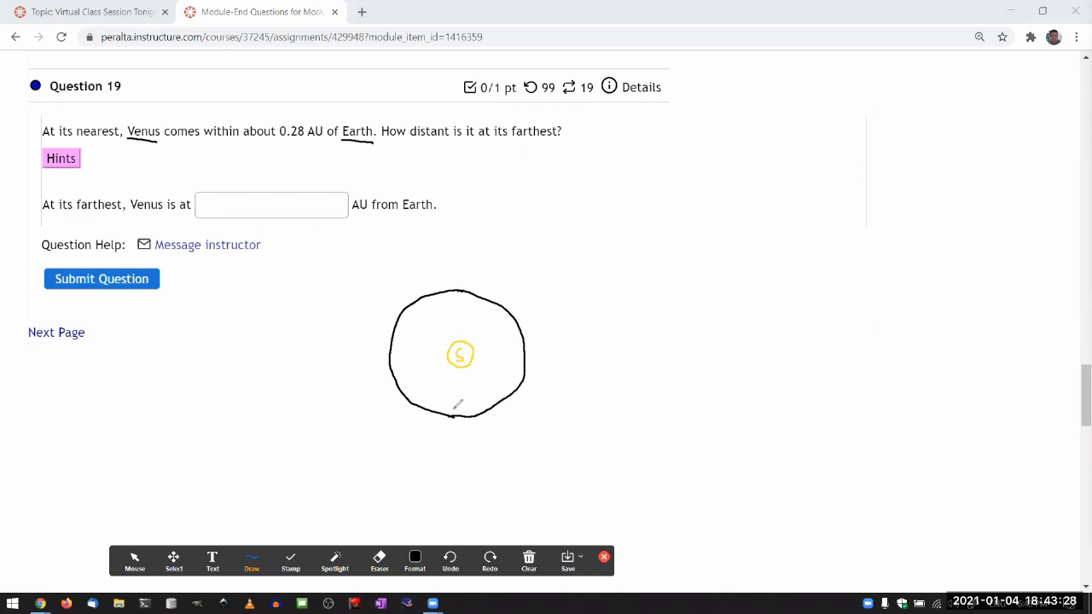
left_click(378, 560)
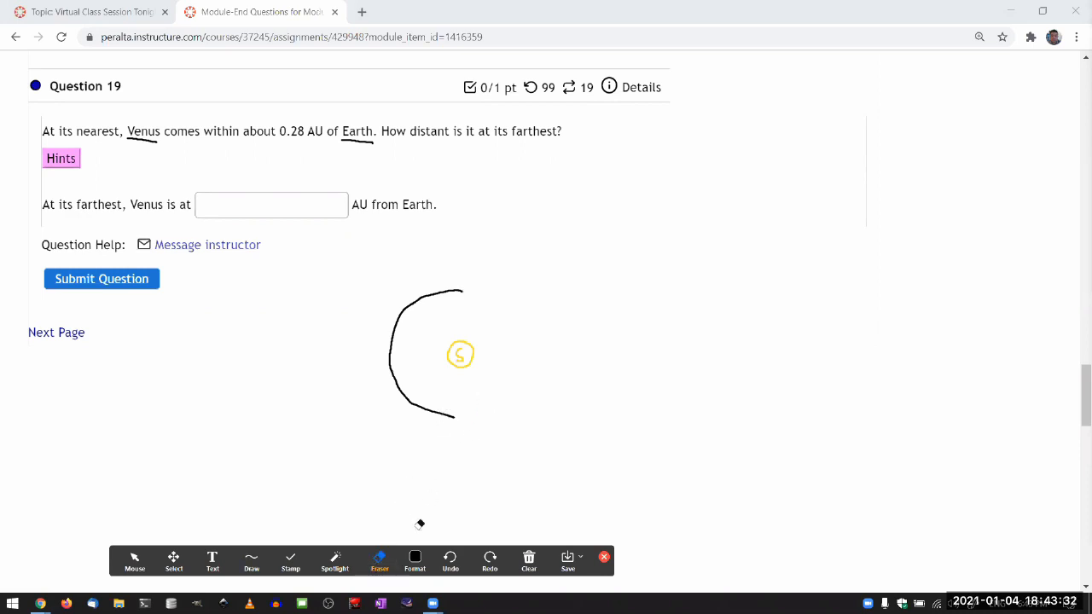
left_click(251, 562)
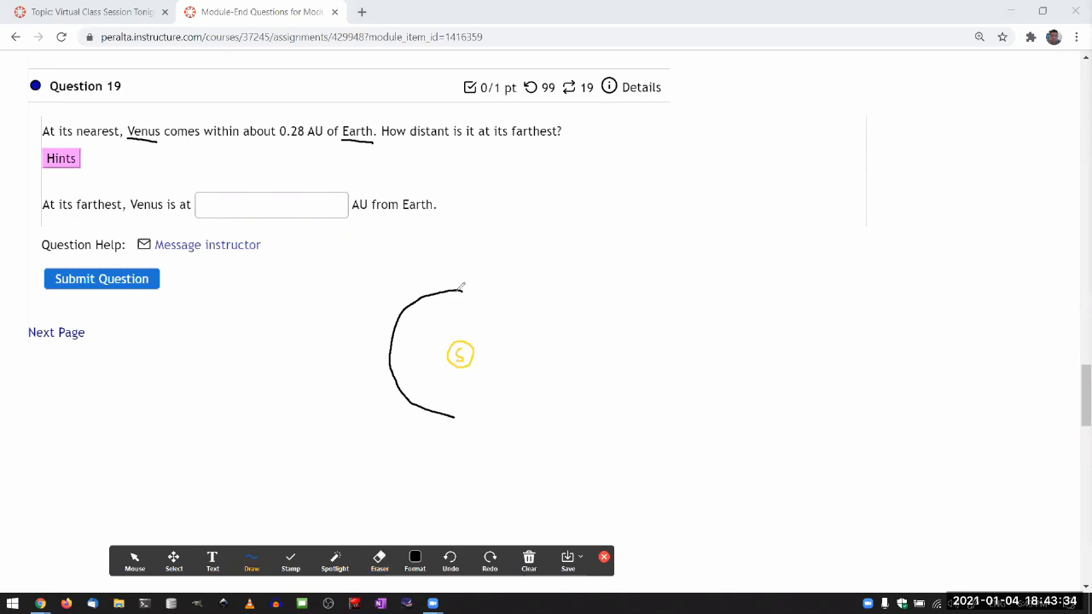
left_click_drag(461, 288, 503, 304)
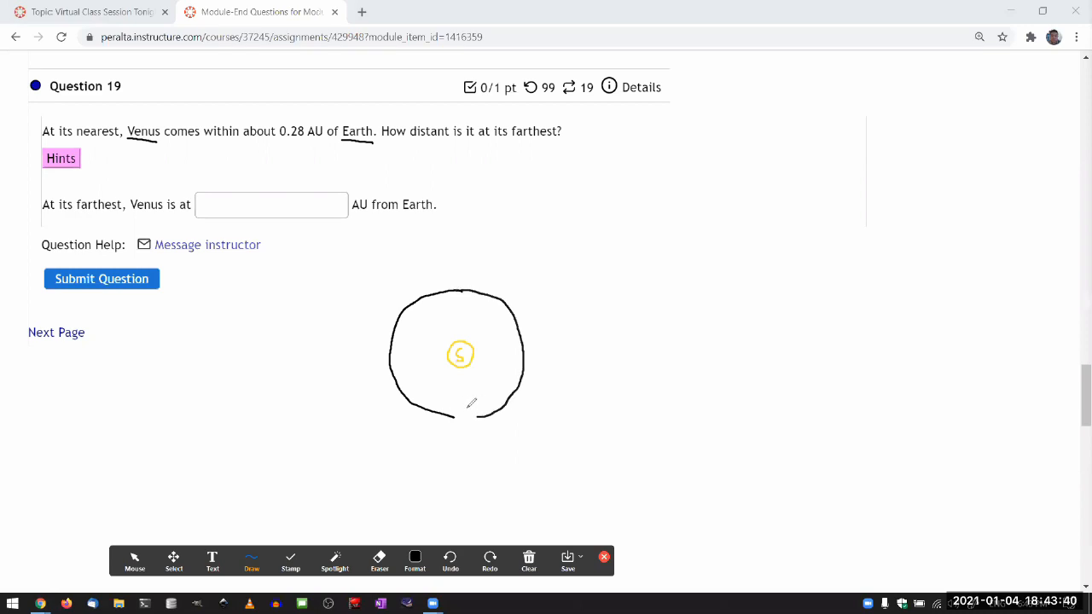
Mark Venus as a small dot on the bottom of its orbit, at its nearest point
left_click_drag(459, 418, 468, 414)
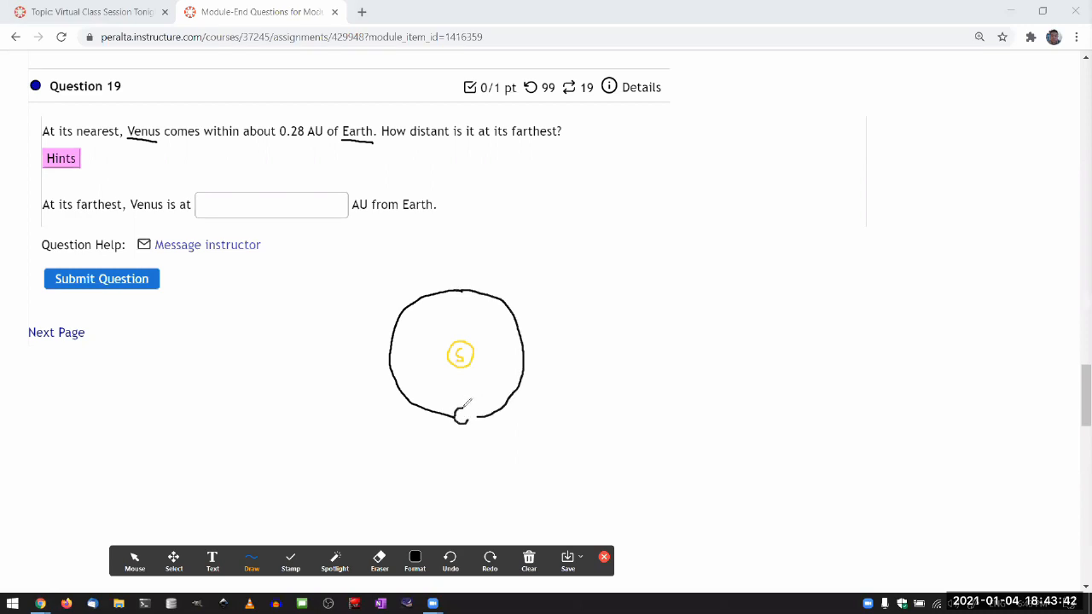
left_click_drag(457, 418, 464, 414)
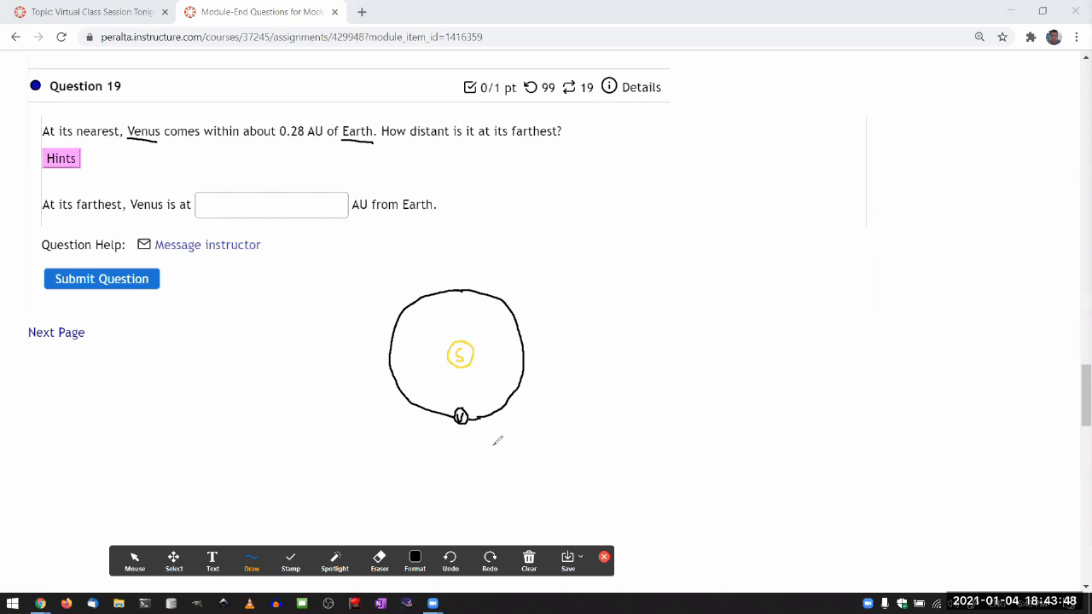
mouse_move(563, 456)
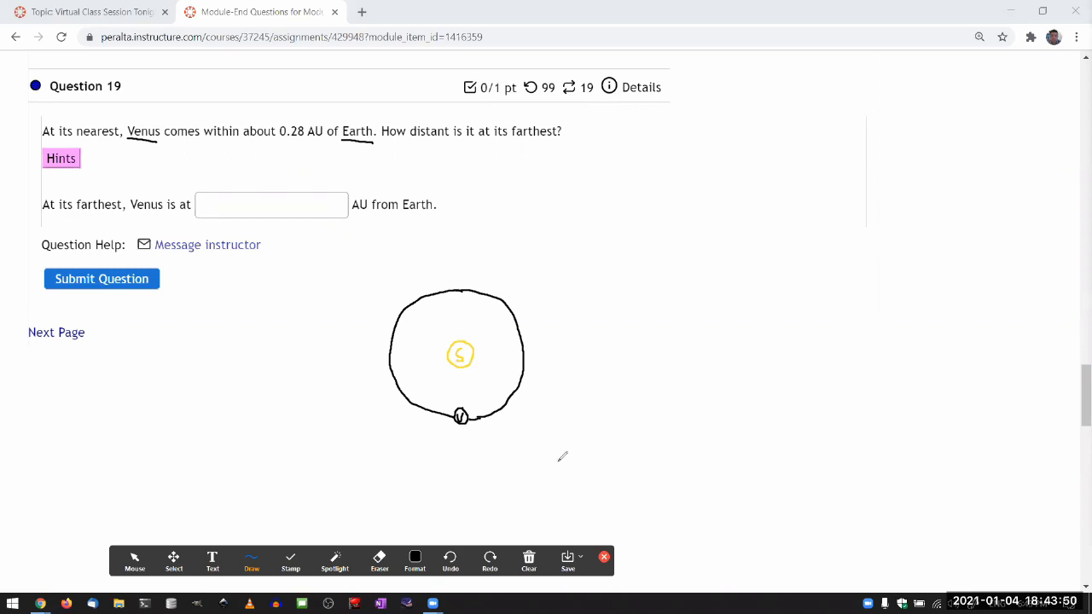
mouse_move(474, 254)
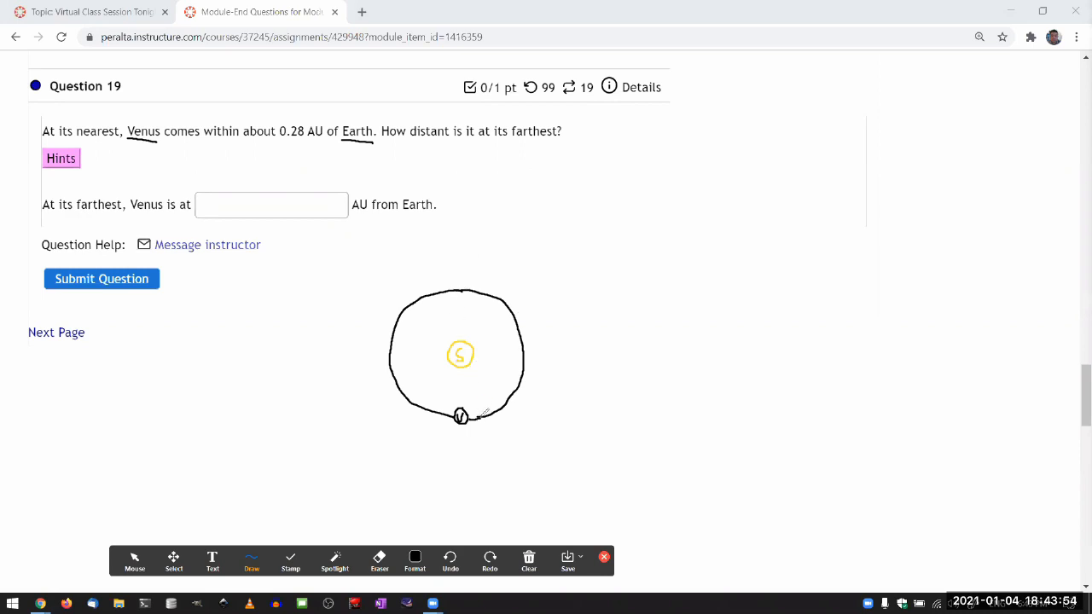
mouse_move(464, 253)
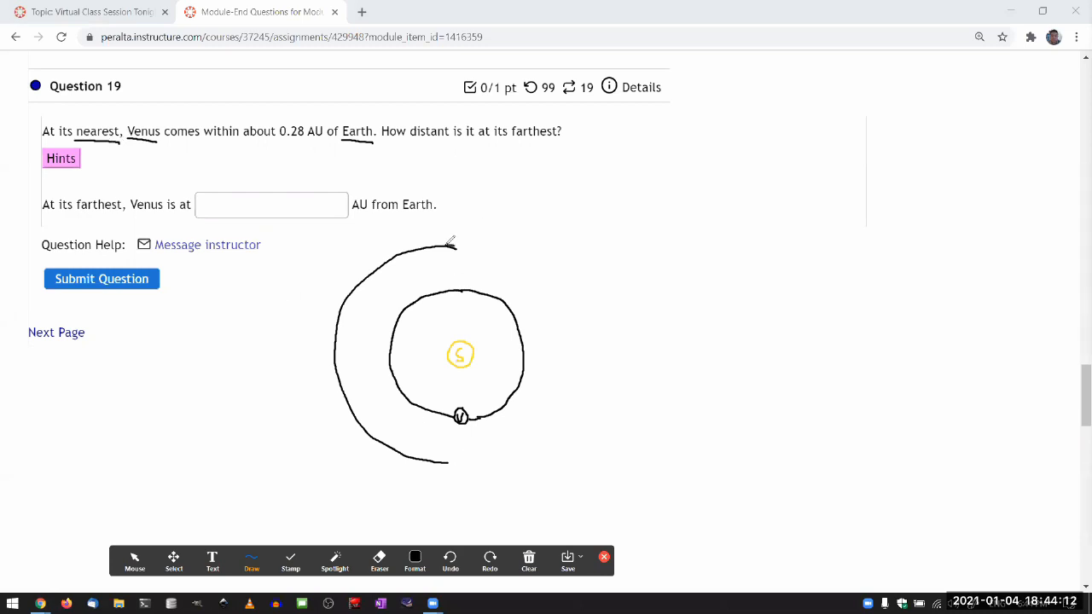
Complete Earth's outer orbit, then in red underline 0.28 AU and mark the Venus–Earth gap
left_click_drag(452, 246, 566, 314)
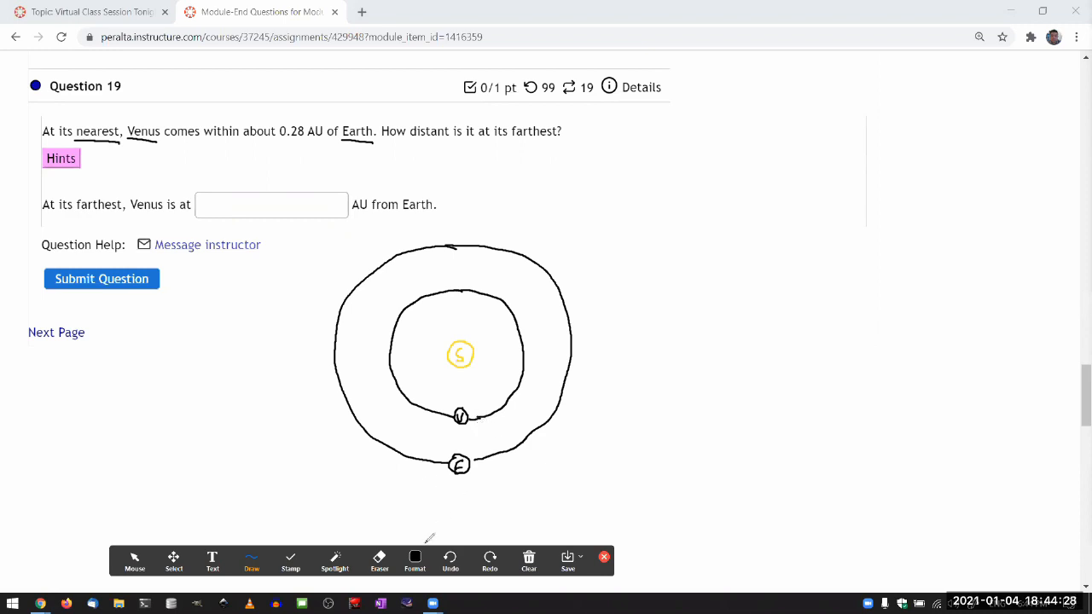
left_click(415, 556)
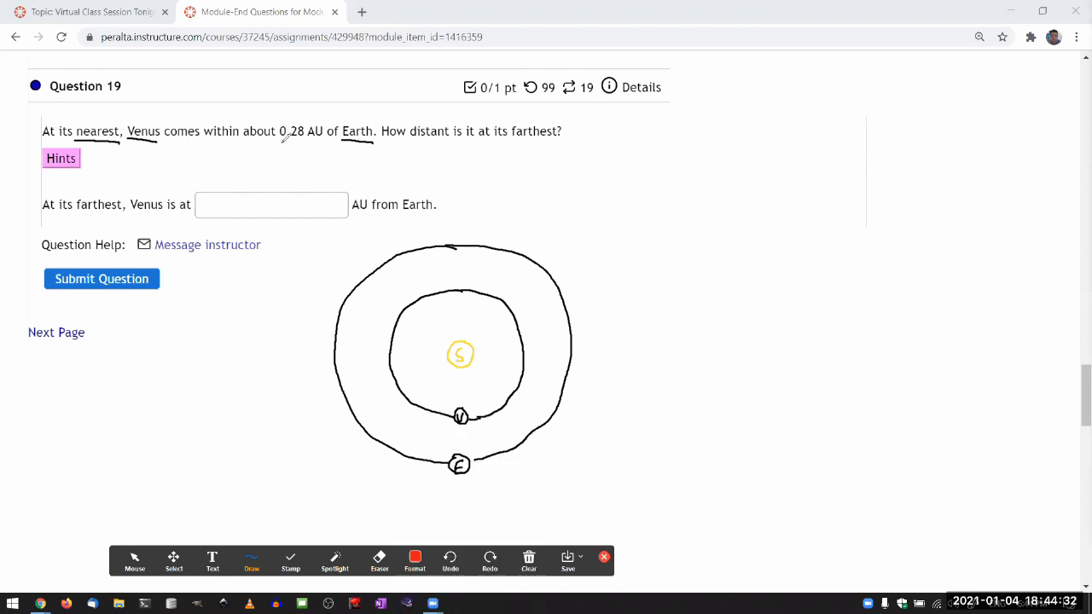
left_click_drag(279, 143, 327, 143)
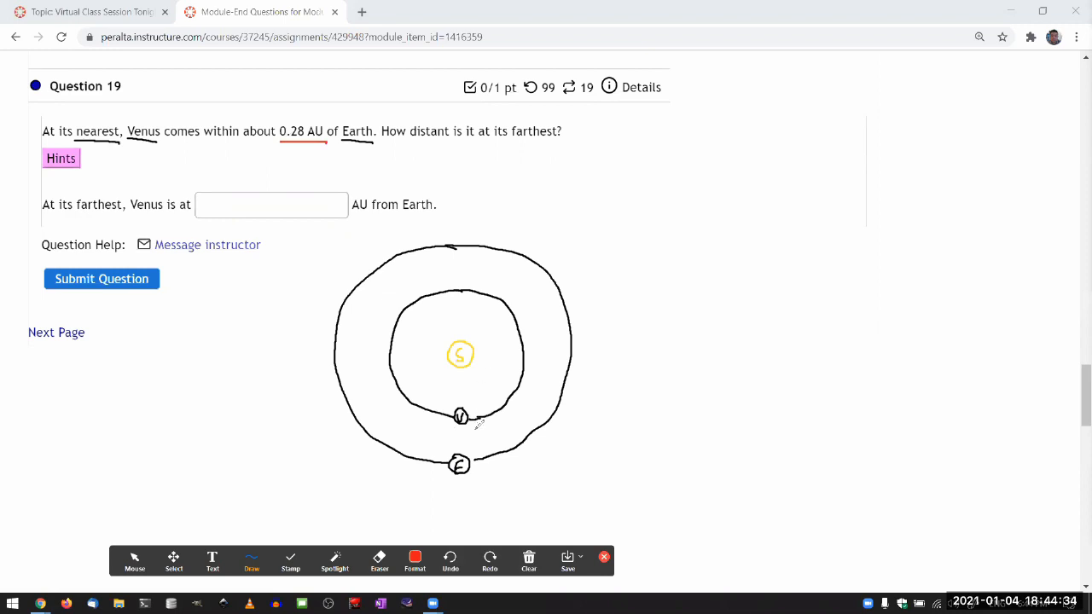
left_click_drag(467, 423, 457, 433)
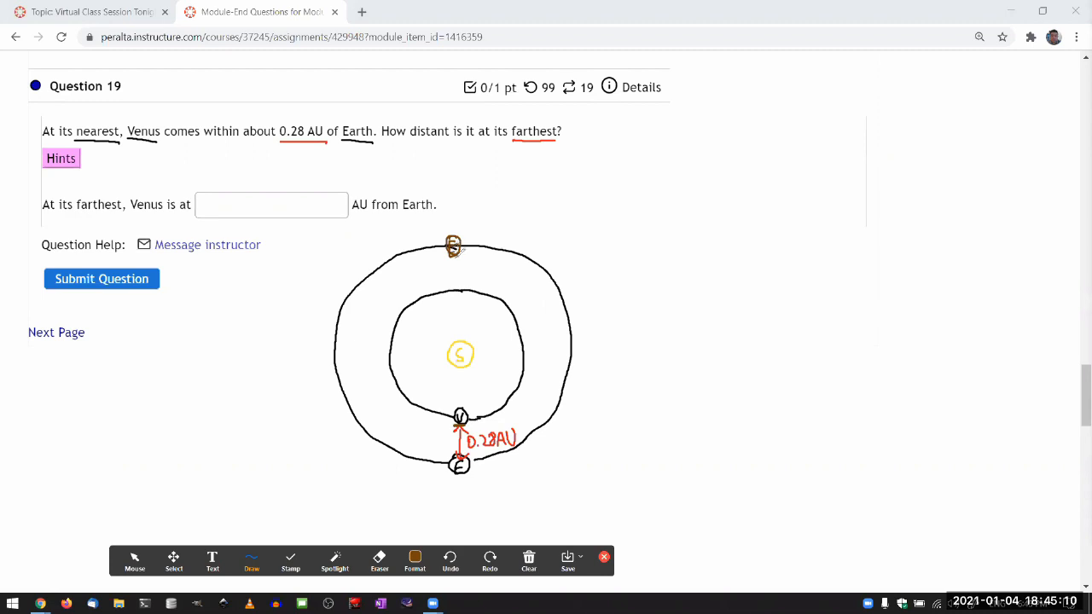
mouse_move(420, 444)
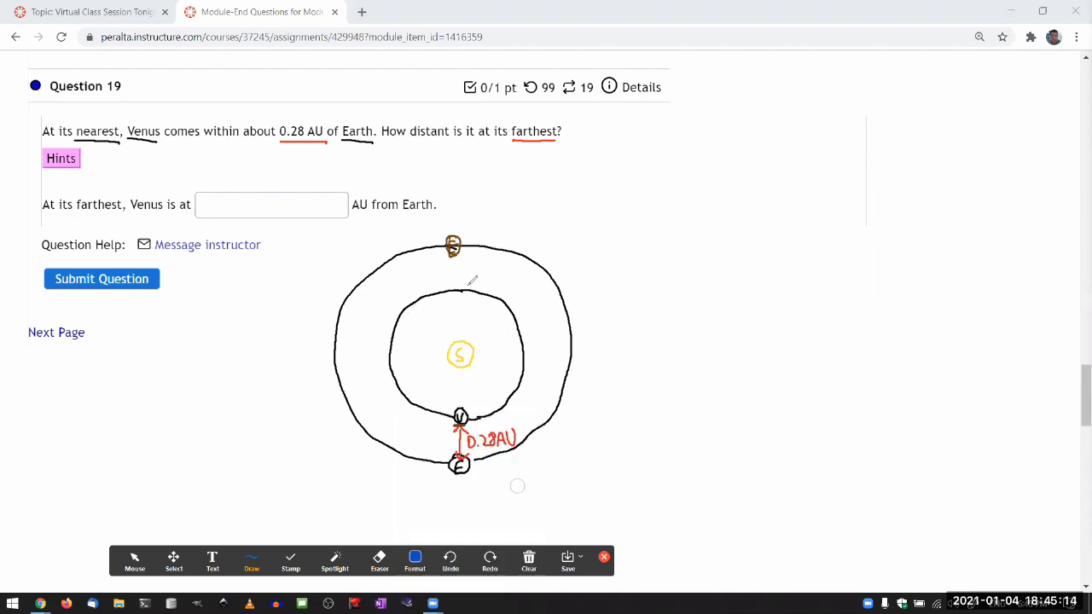
Draw the far-side Venus–Earth line and Sun radius lines labelled 1 AU
left_click_drag(451, 256, 447, 382)
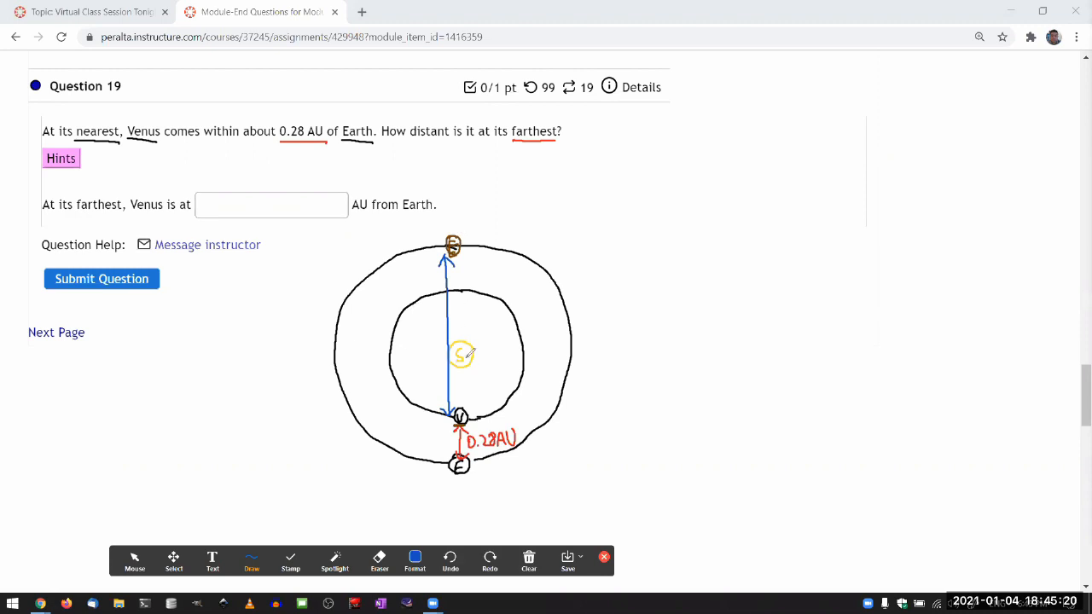
mouse_move(496, 372)
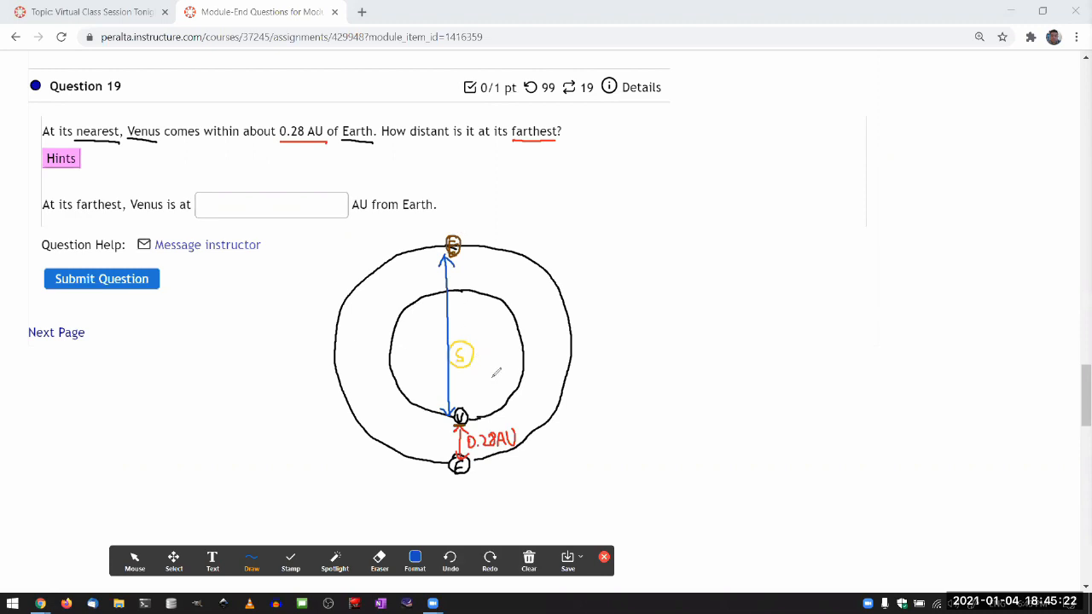
mouse_move(491, 362)
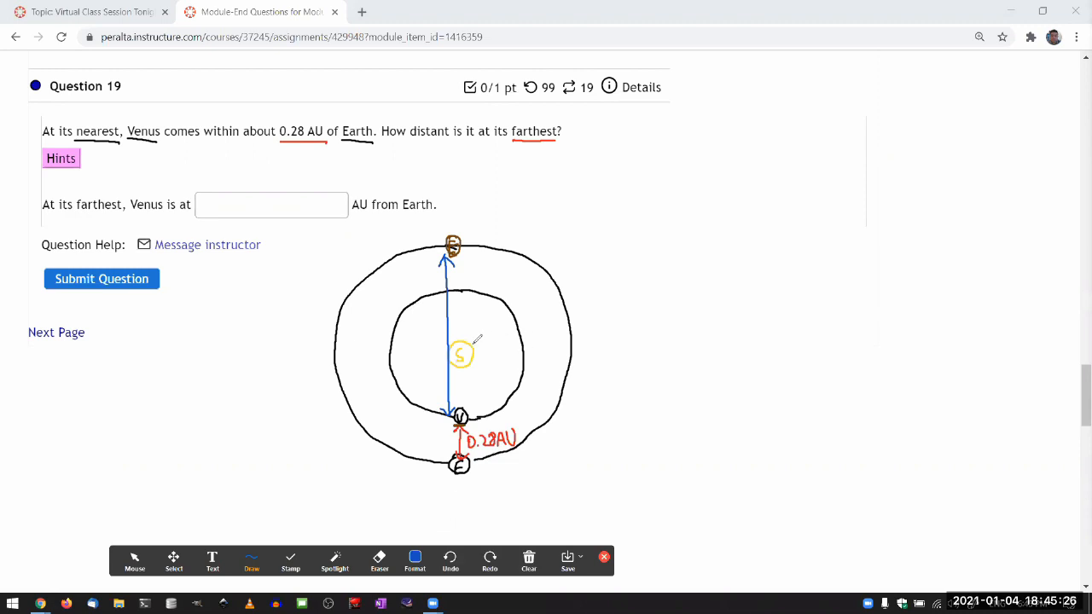
left_click_drag(467, 348, 554, 281)
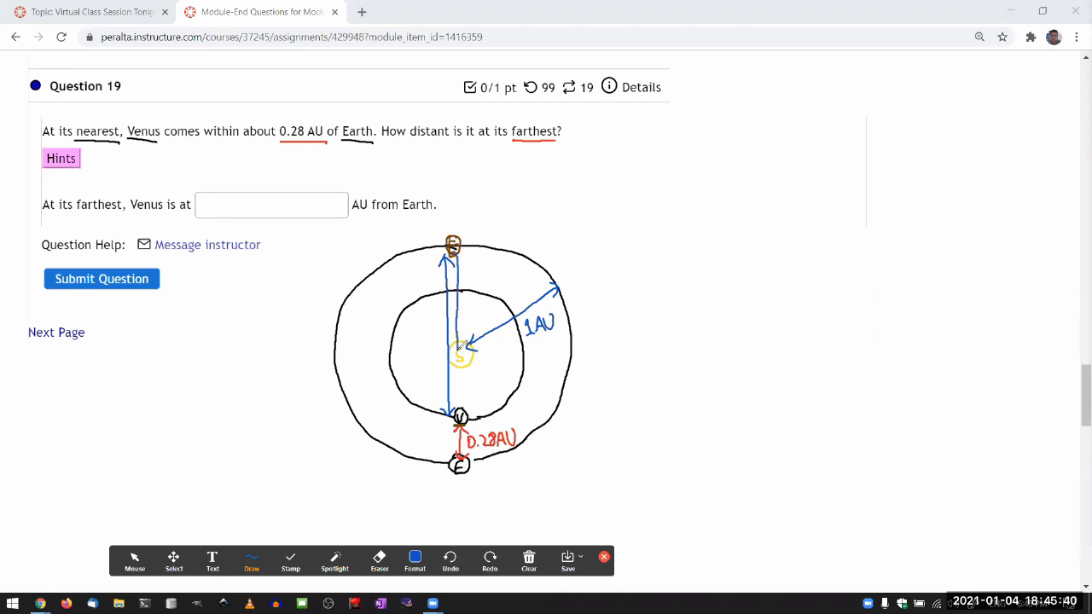
left_click_drag(461, 320, 469, 326)
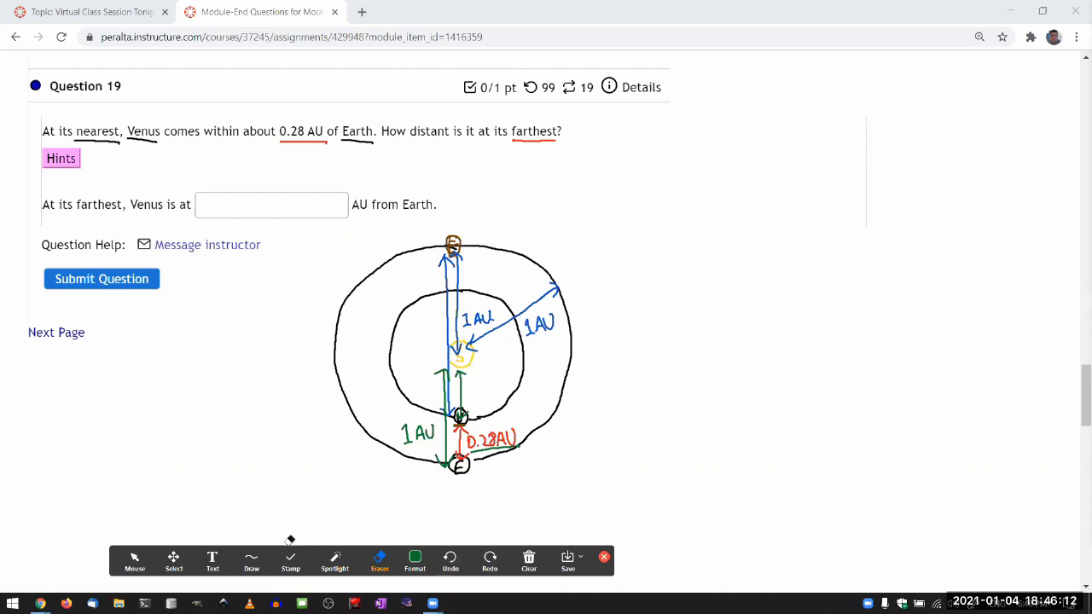
Write 0.72 AU beside the Sun–Venus orbit arrow in green
left_click(251, 560)
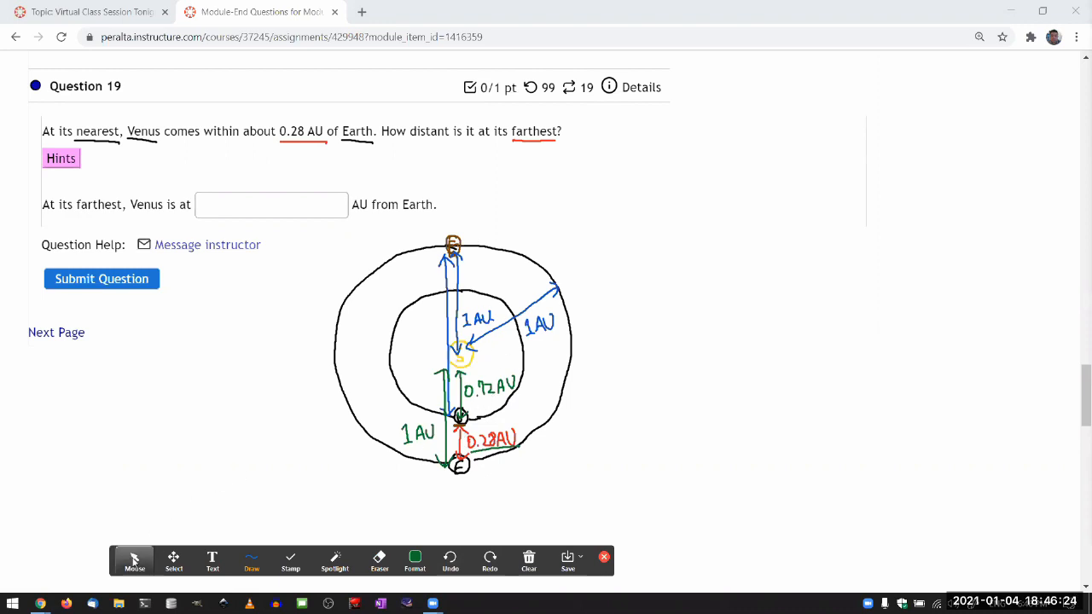
Enter 1.72 in the Question 19 answer field
type("1")
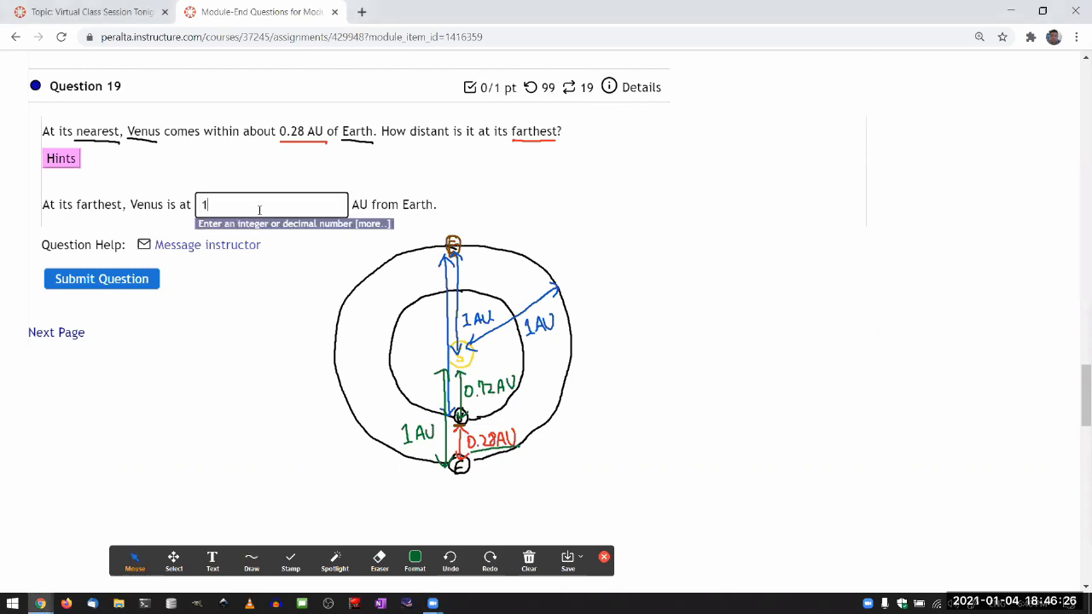
type(".72")
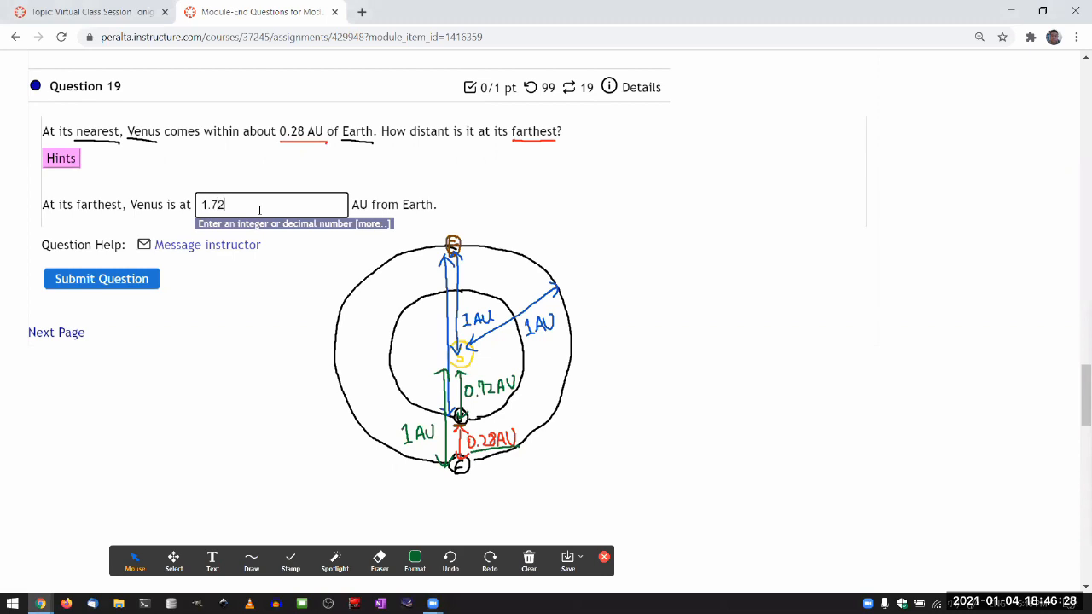
mouse_move(501, 450)
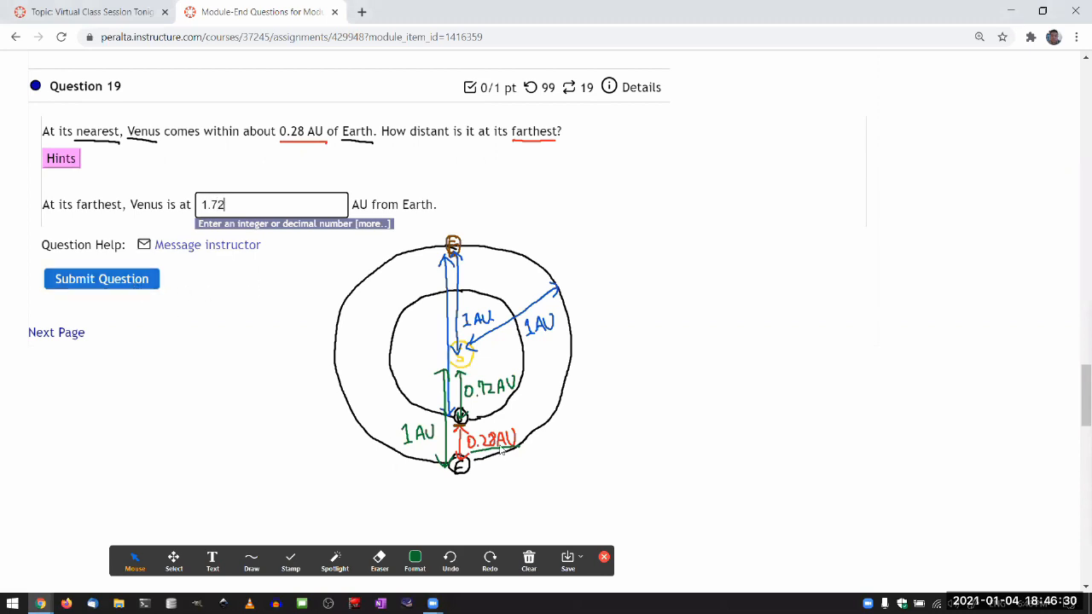
mouse_move(140, 174)
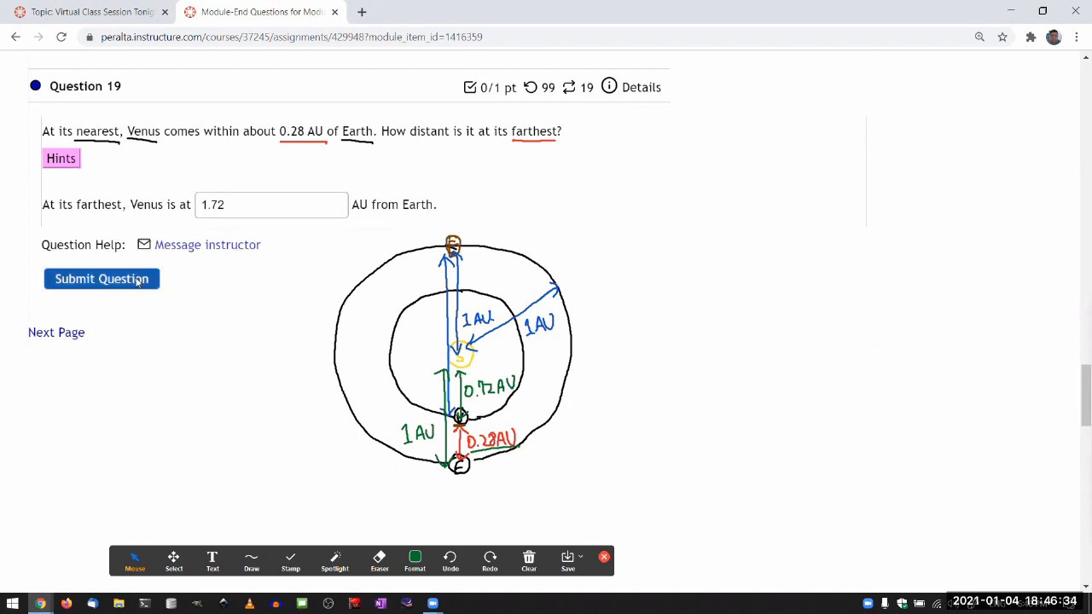
mouse_move(668, 419)
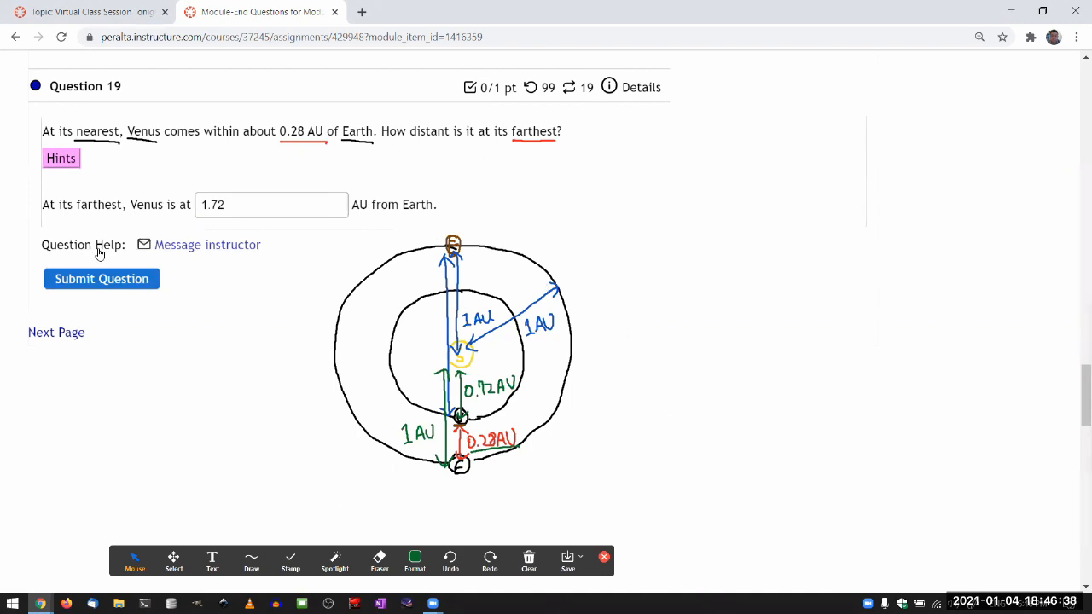
Submit the 1.72 AU answer and view the correct checkmark, 1 of 1 point
left_click(103, 280)
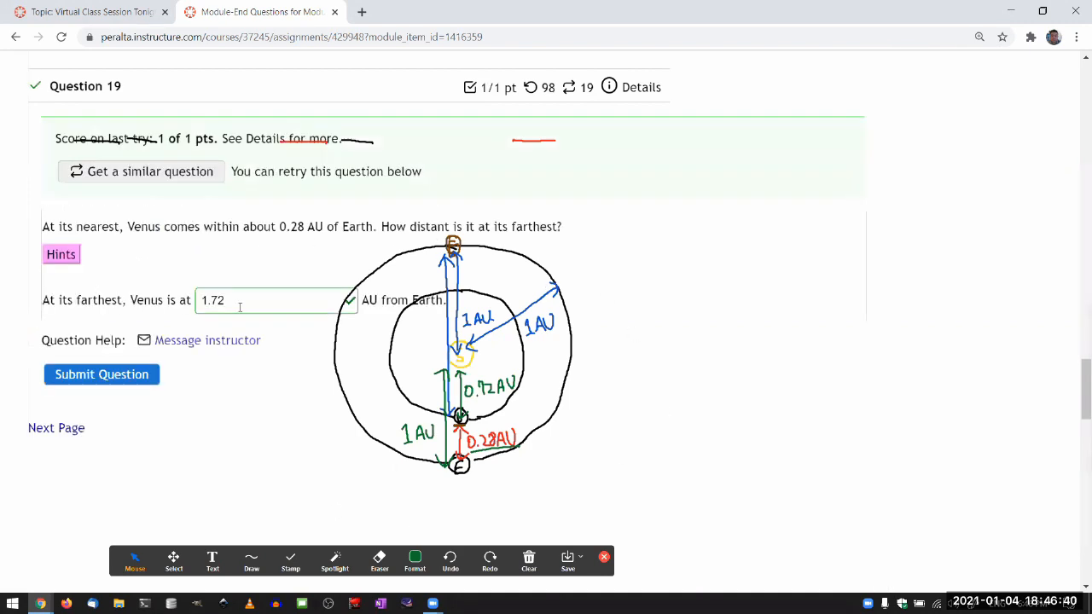
scroll("down", 3)
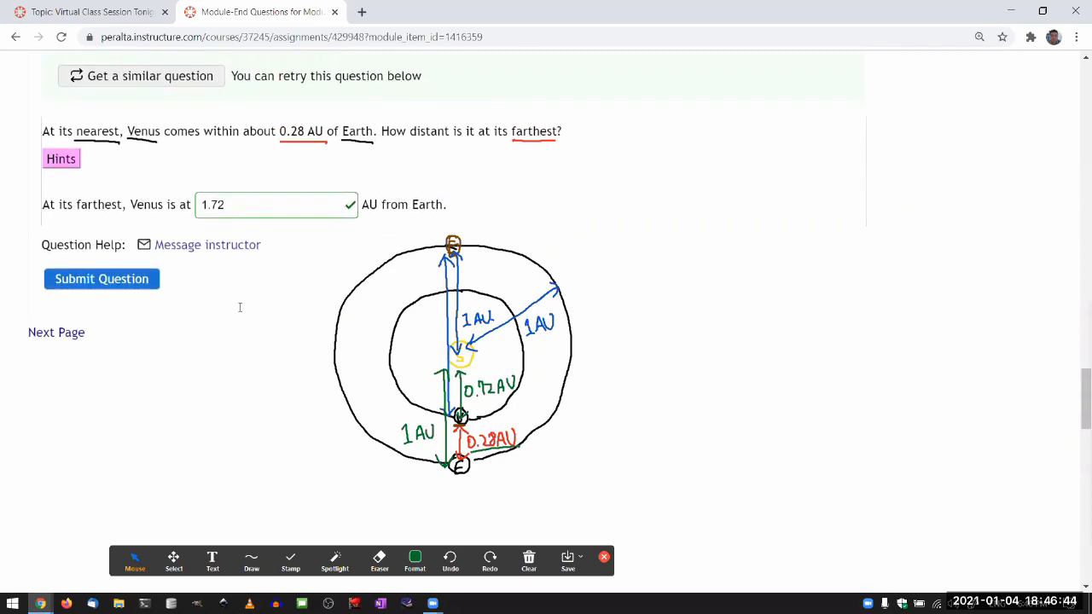
mouse_move(276, 324)
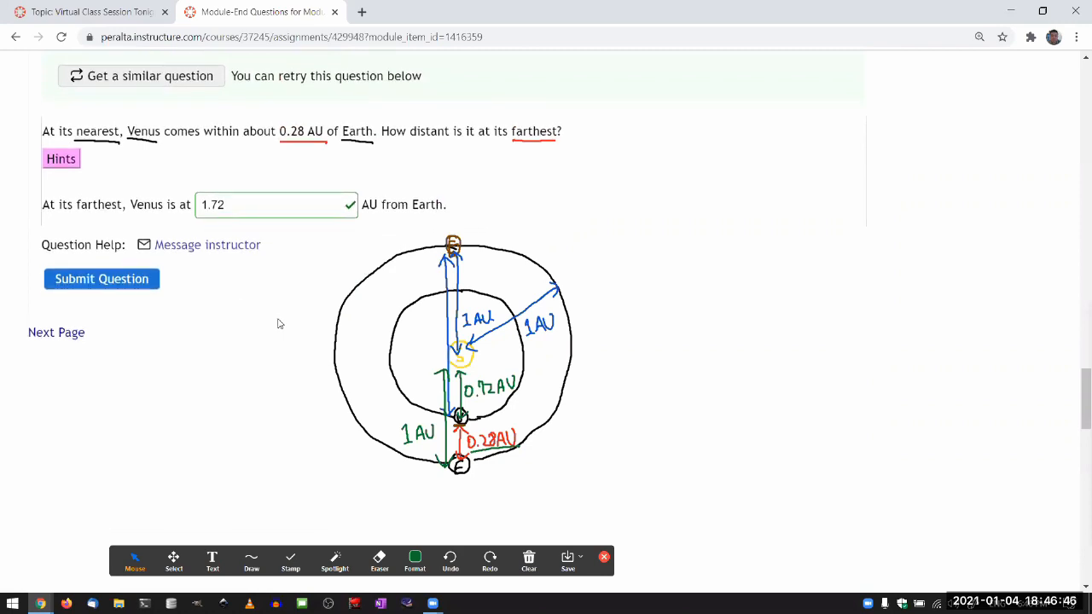